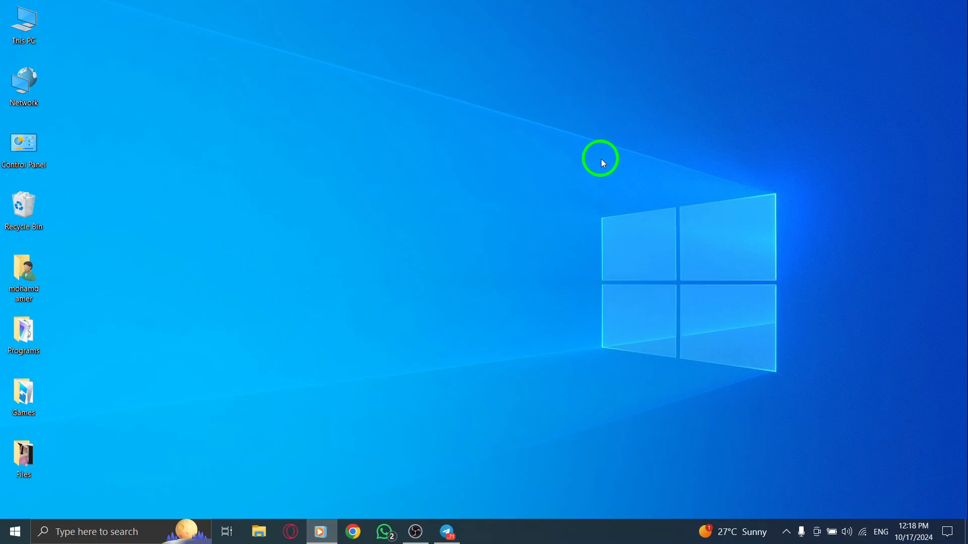
Bring up the Telegram Desktop window from the taskbar
left_click(22, 458)
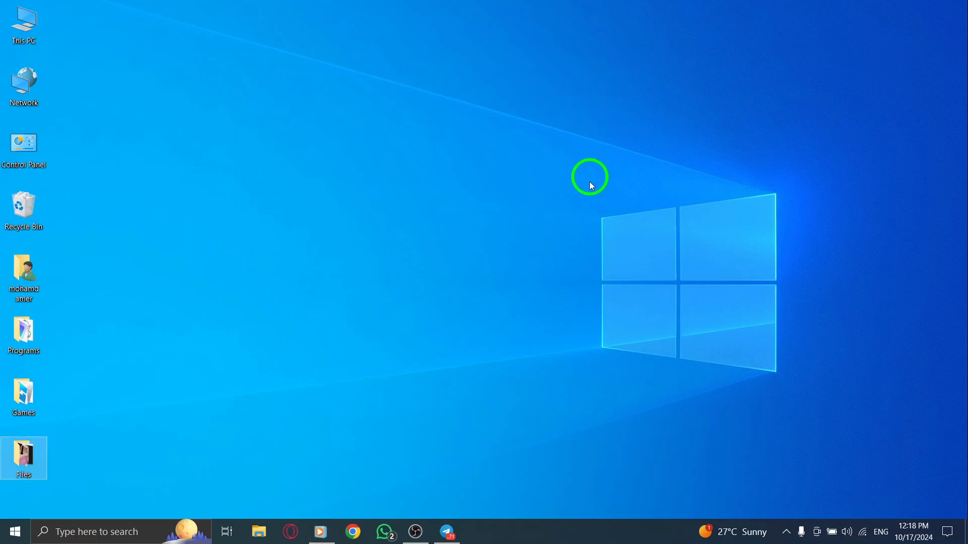
left_click(446, 532)
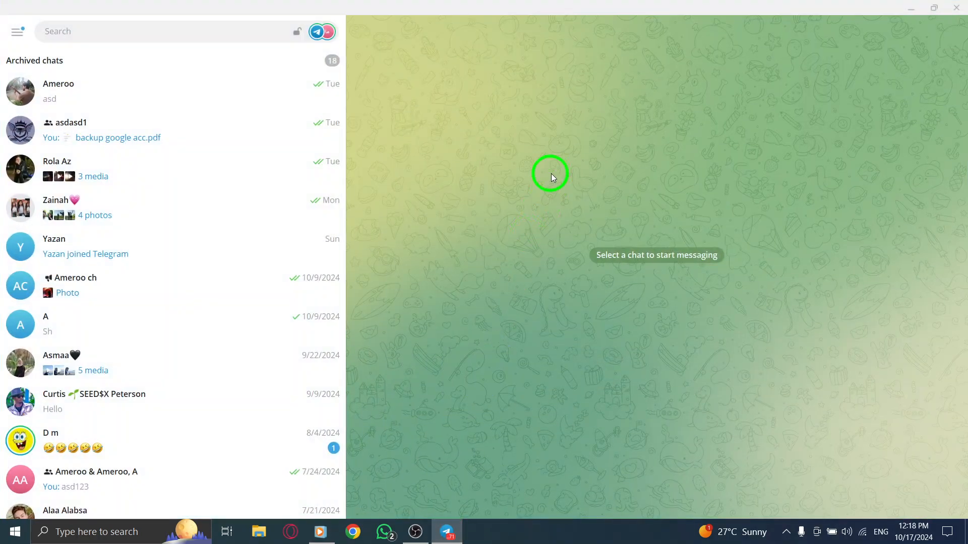
mouse_move(563, 162)
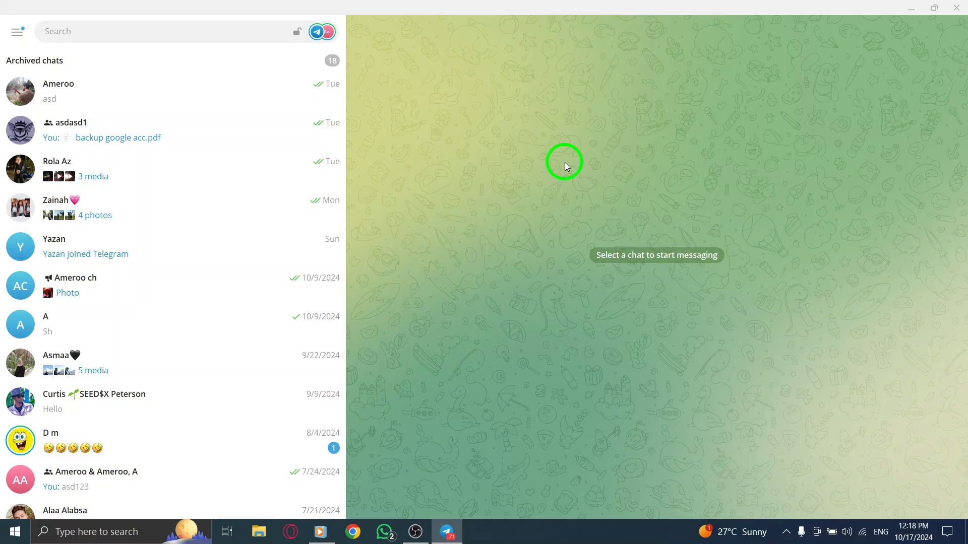
mouse_move(65, 271)
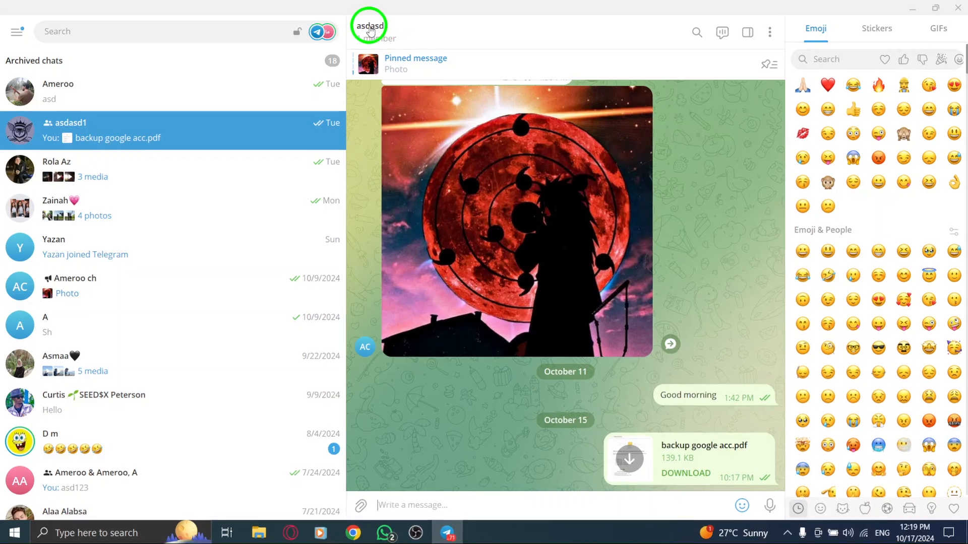
left_click(368, 25)
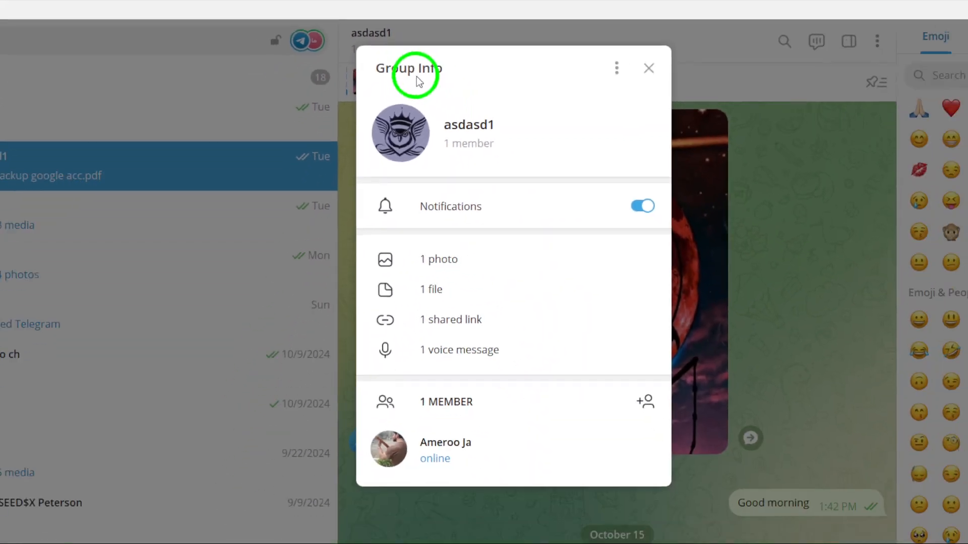
left_click(444, 449)
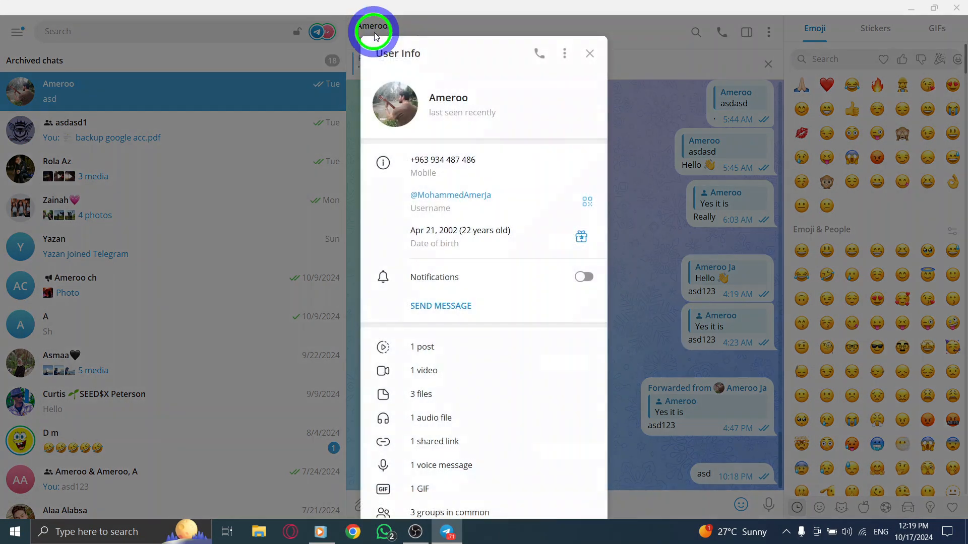
scroll("down", 3)
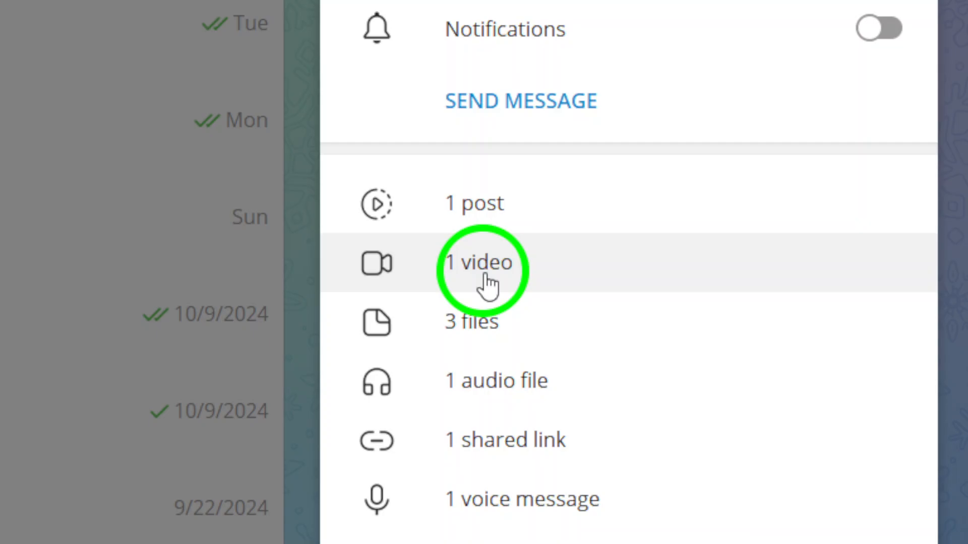
left_click(478, 262)
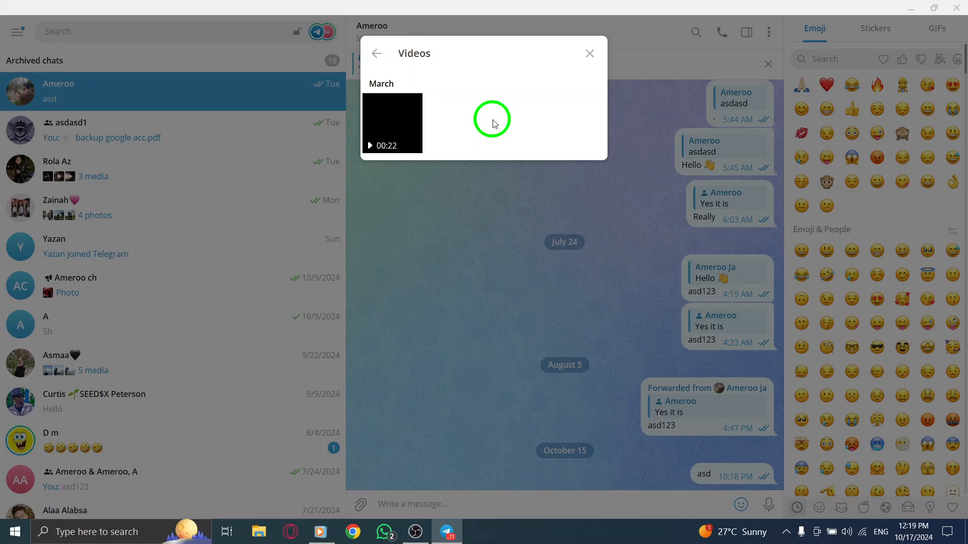
mouse_move(451, 121)
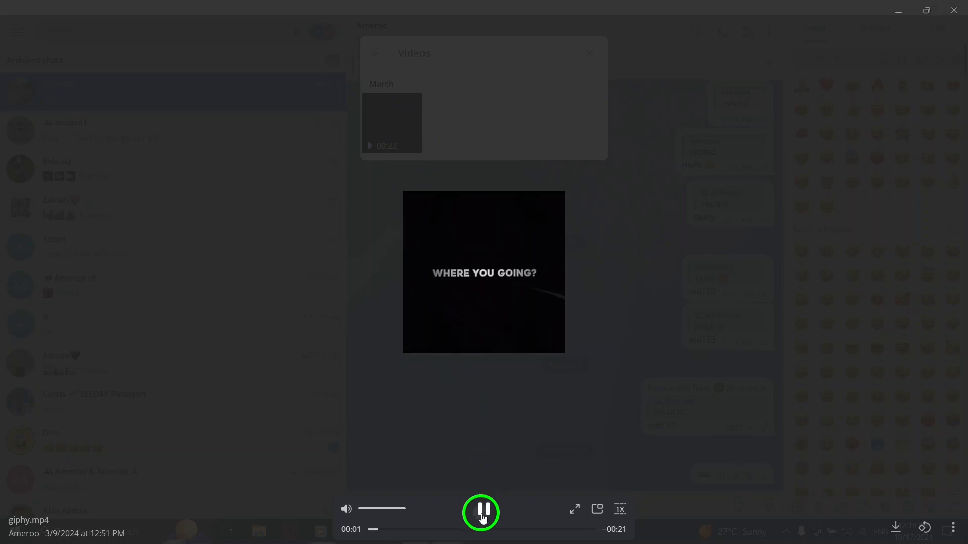
Pause the playing shared video in the media viewer
left_click(482, 508)
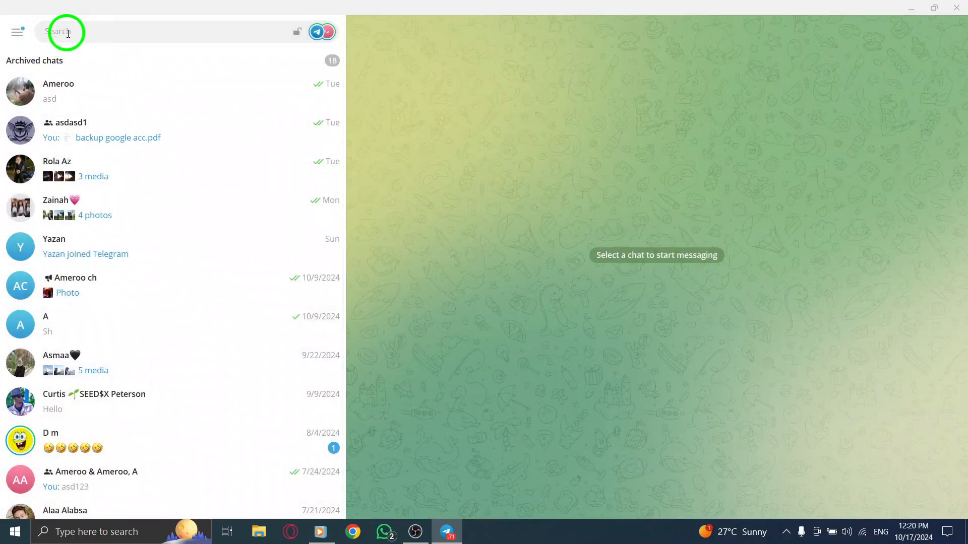
mouse_move(918, 11)
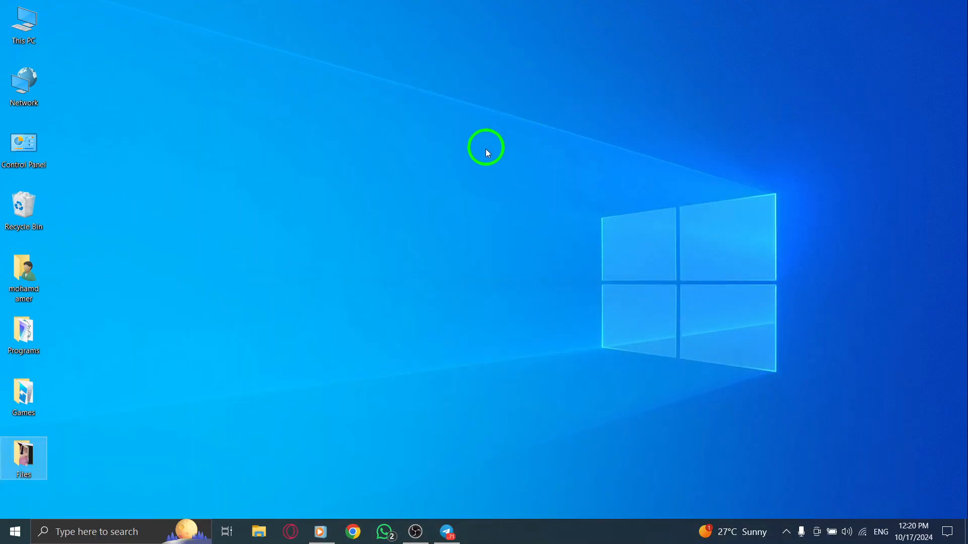
mouse_move(478, 168)
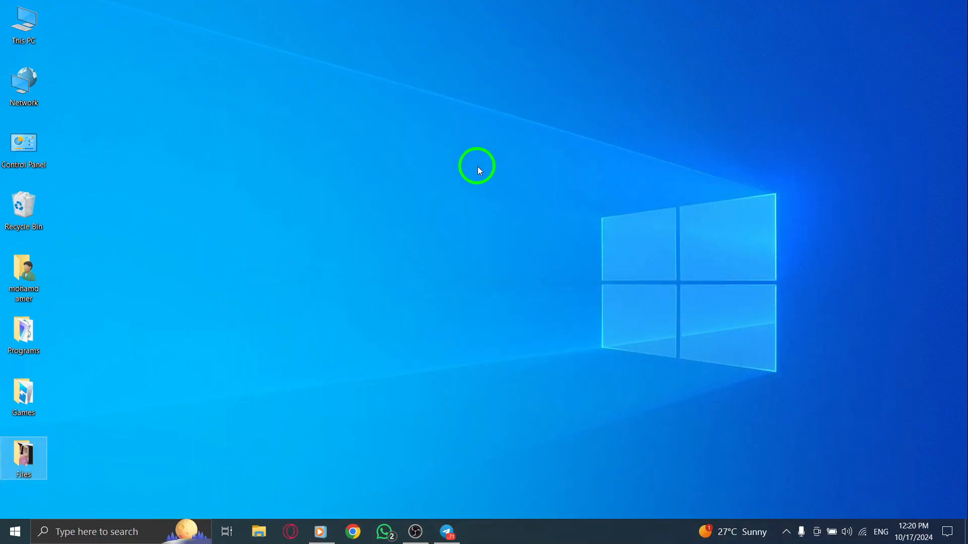